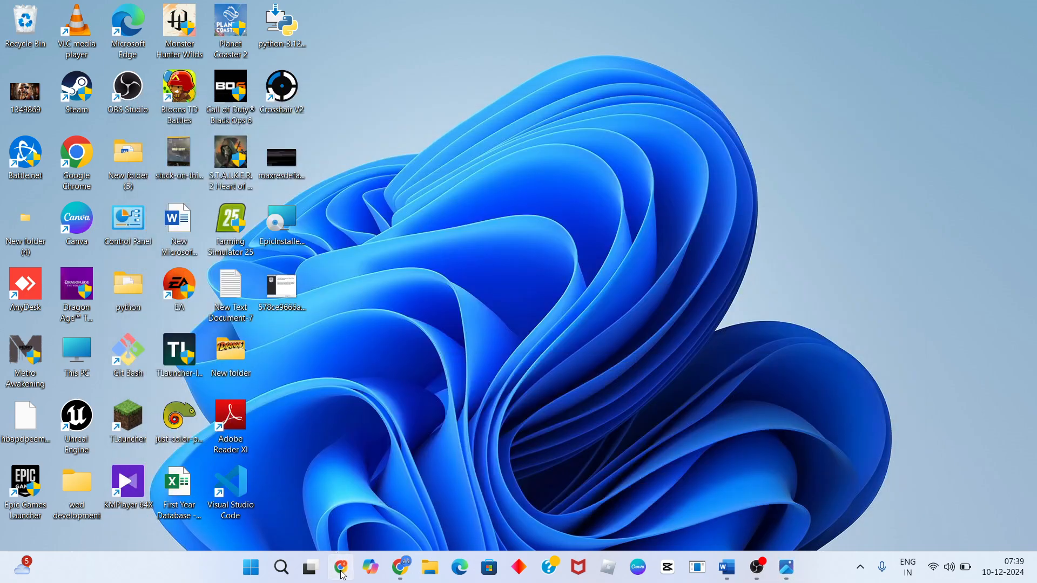
# Step: Search Chrome for 'epic games launcher' and reach the Epic Games Store download page
pyautogui.click(340, 567)
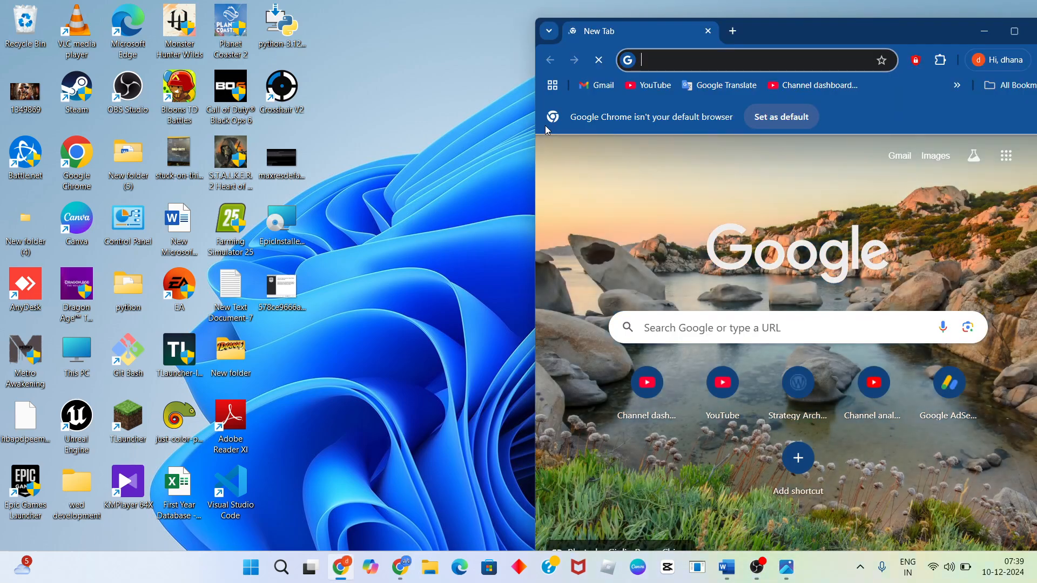
pyautogui.write('e')
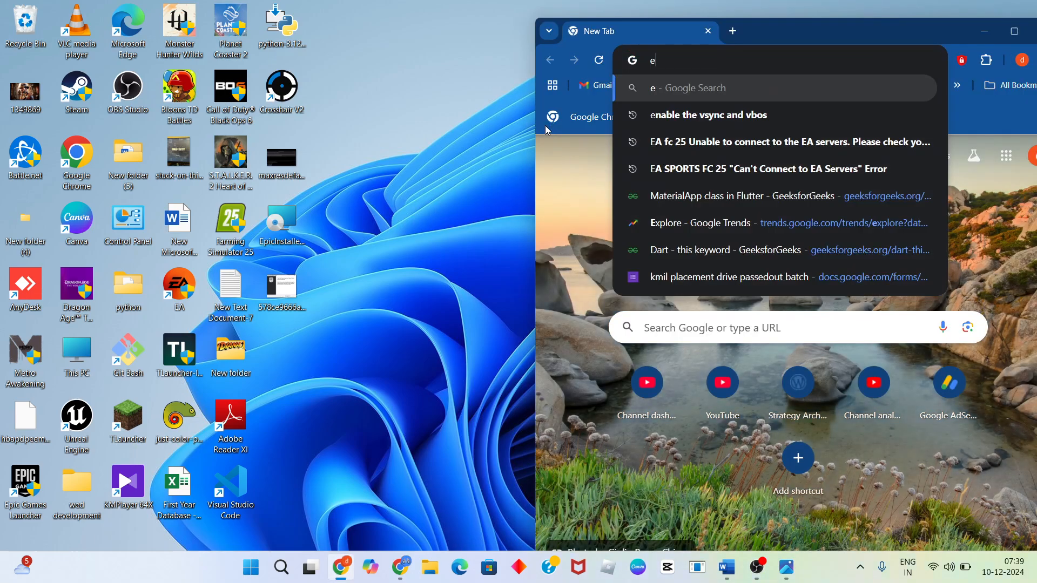
pyautogui.write('pic games launcher')
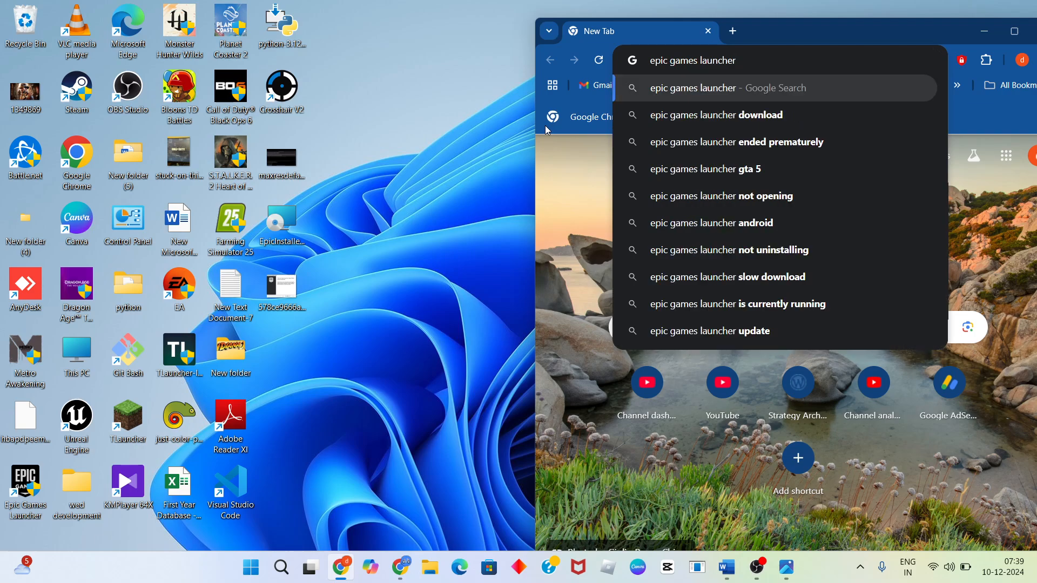
pyautogui.click(716, 114)
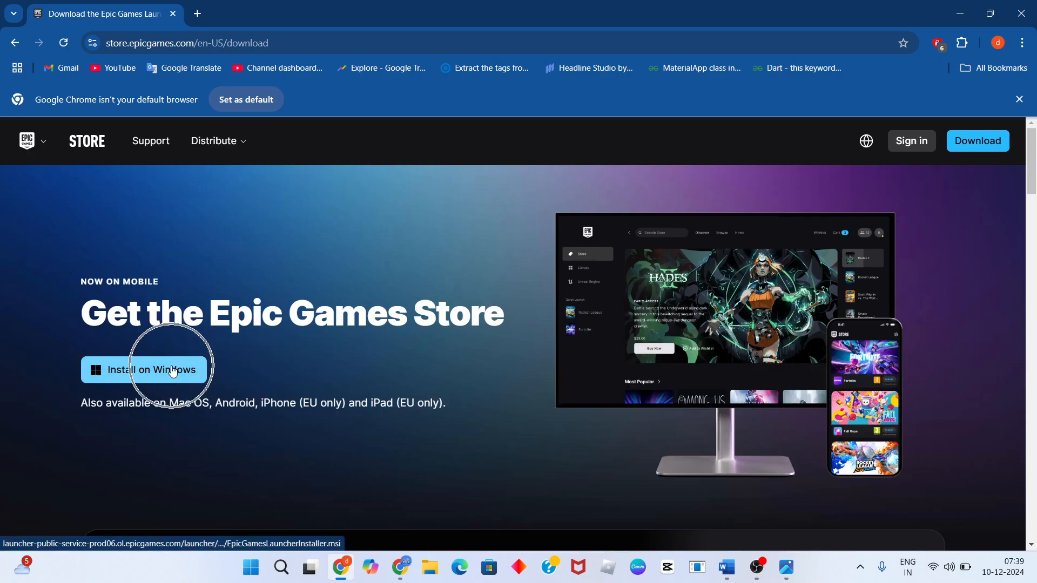
pyautogui.moveTo(850, 5)
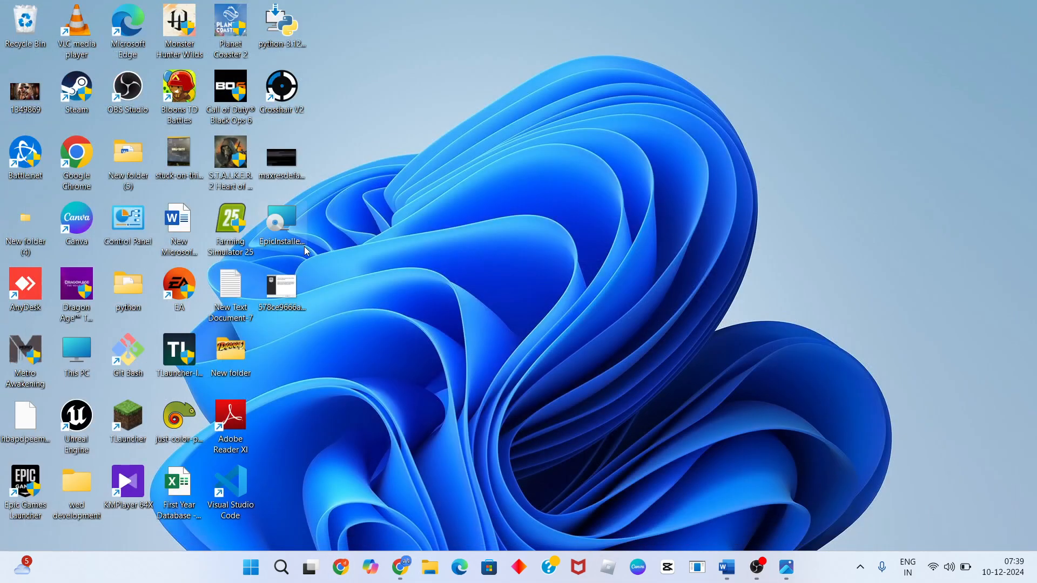
pyautogui.moveTo(423, 295)
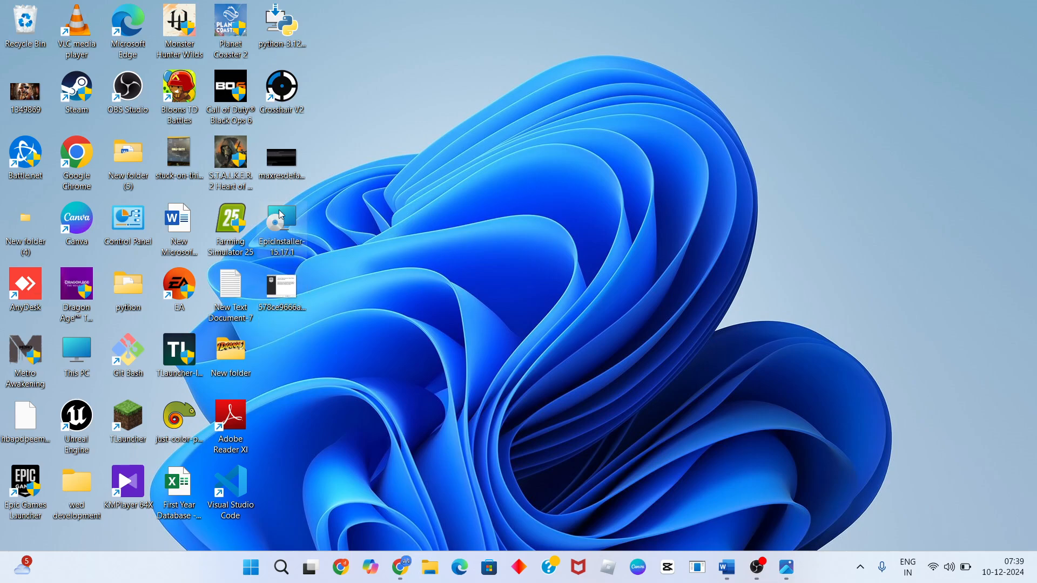
# Step: Close the browser and bring up the context menu of the EpicInstaller file on the desktop
pyautogui.rightClick(281, 214)
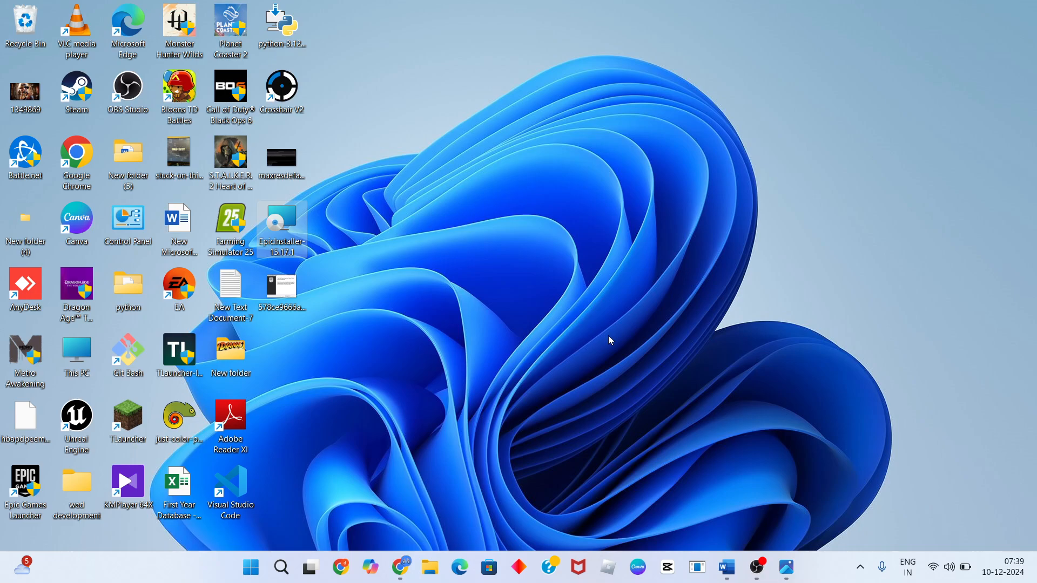
pyautogui.click(726, 567)
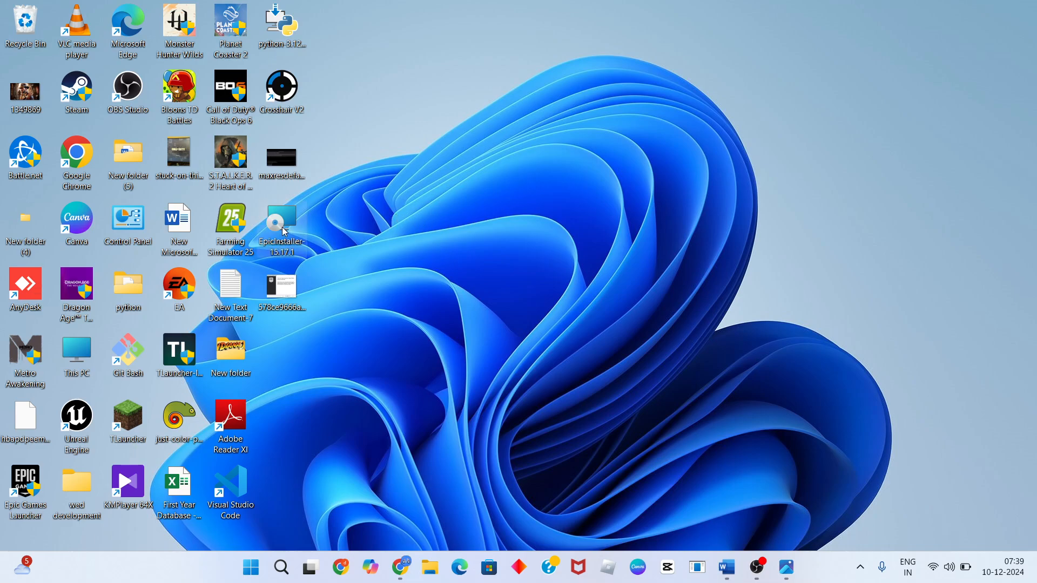
# Step: In the installer's Properties, enable compatibility mode for 'Previous version of Windows'
pyautogui.rightClick(280, 224)
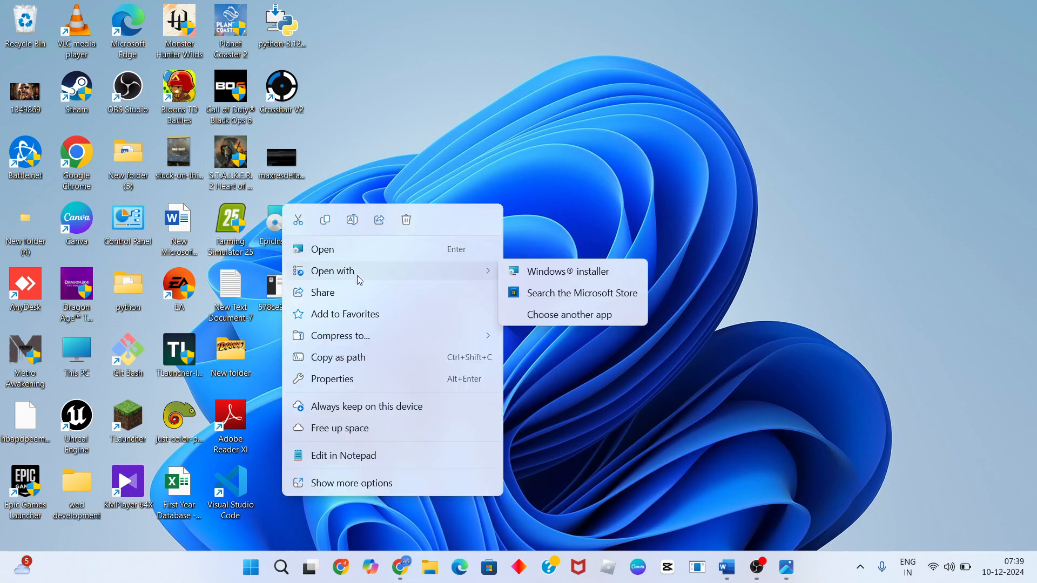
pyautogui.click(332, 378)
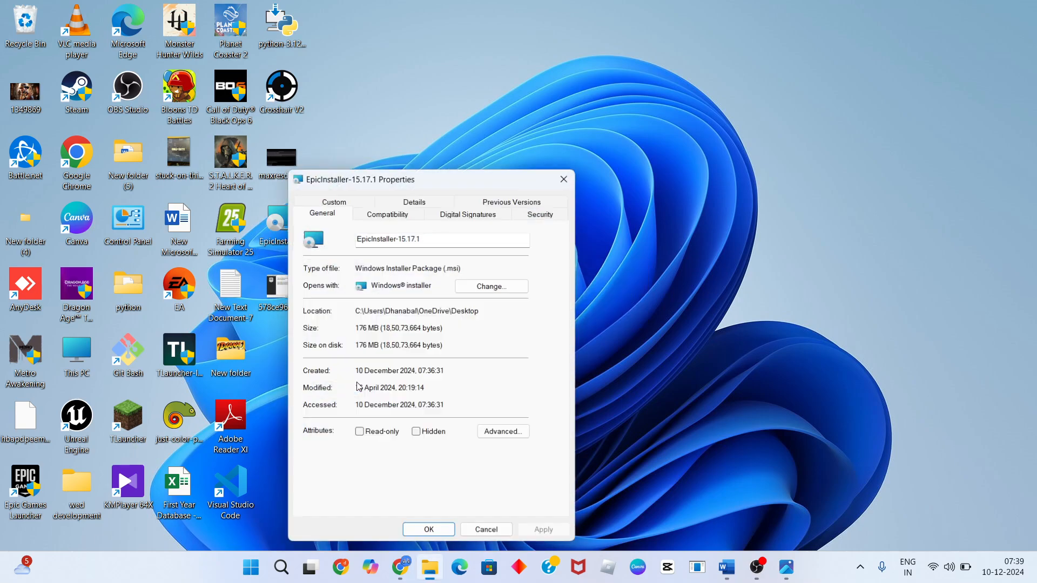
pyautogui.click(388, 213)
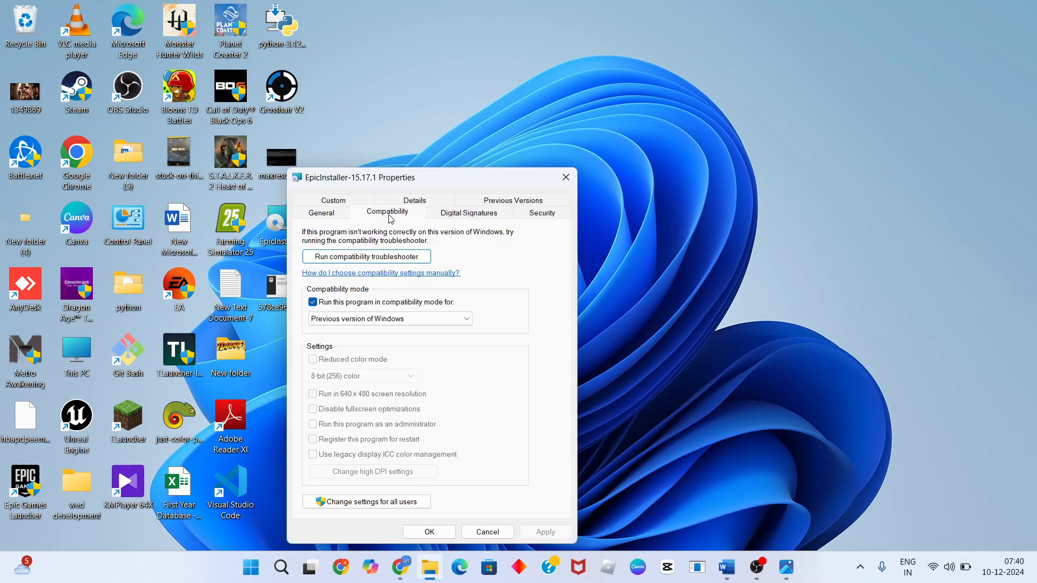
pyautogui.moveTo(332, 315)
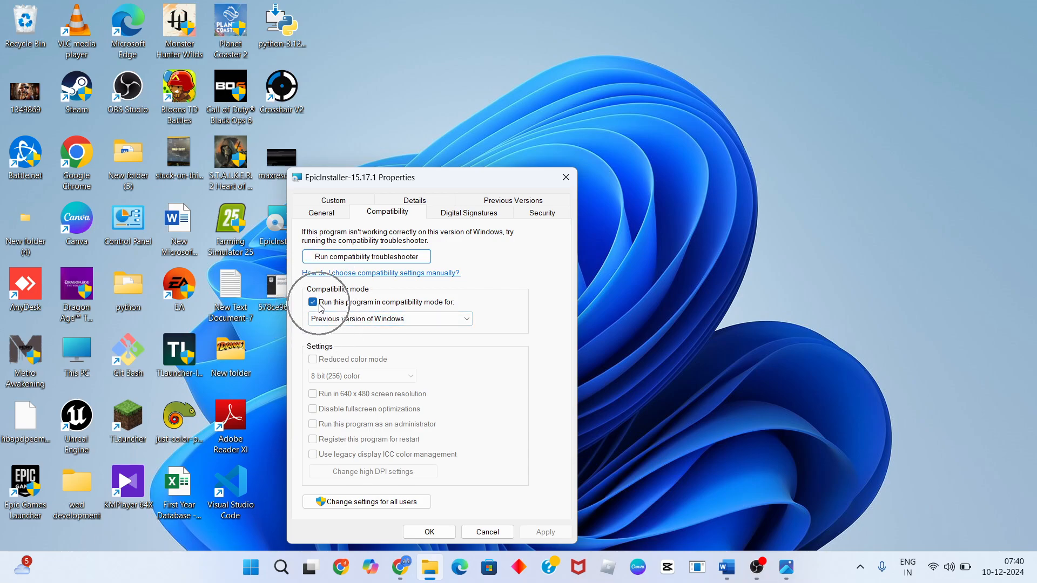
pyautogui.moveTo(508, 261)
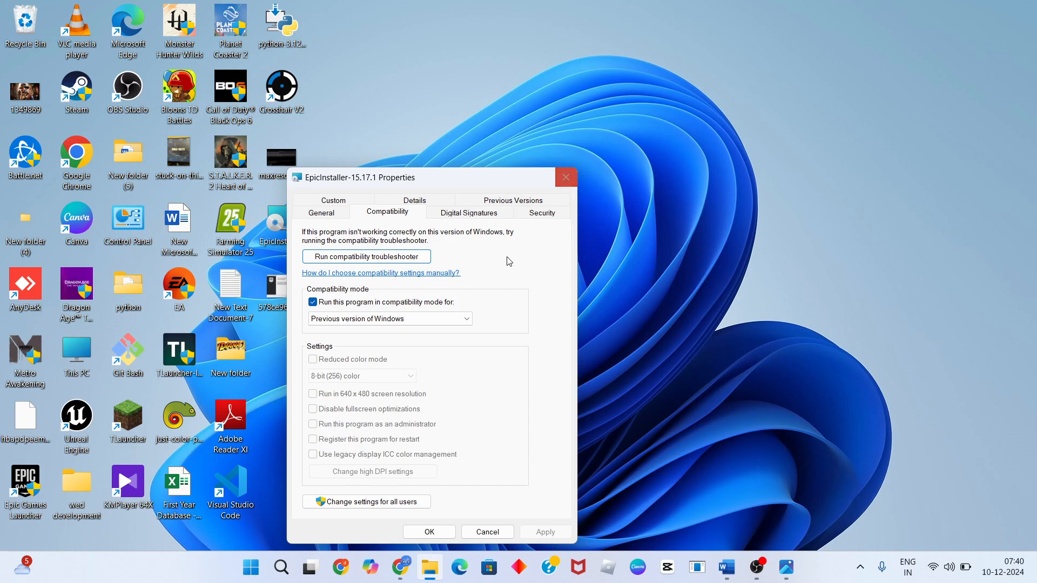
pyautogui.click(390, 317)
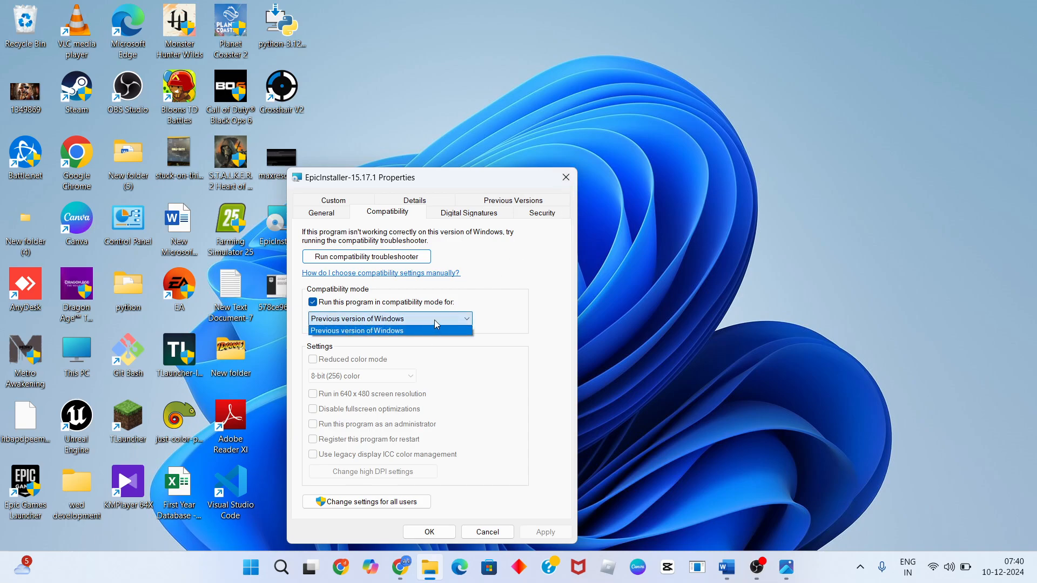
pyautogui.click(389, 331)
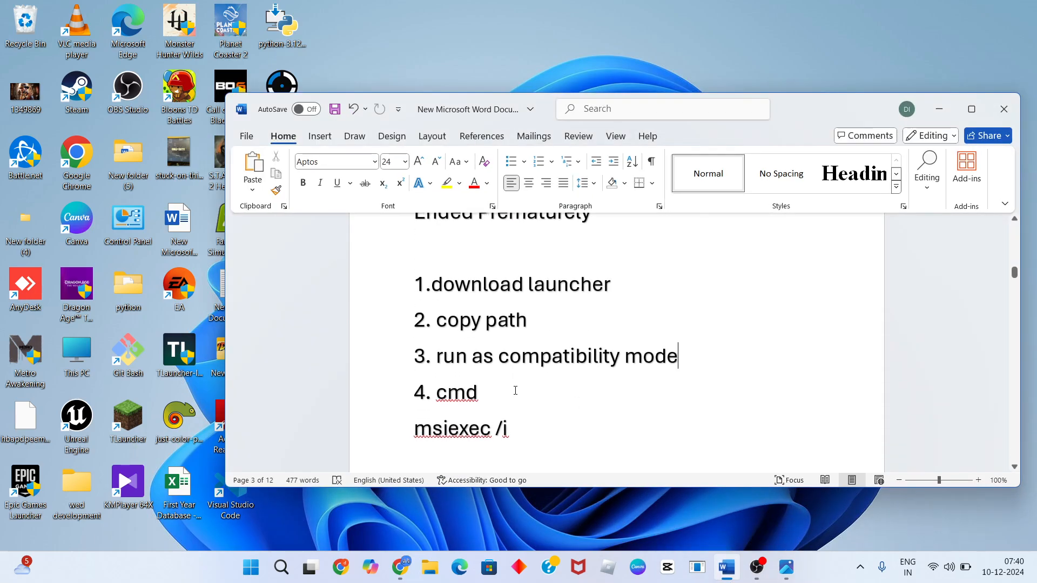
# Step: Select the word 'cmd' in the Word notes and search Windows for Command Prompt
pyautogui.doubleClick(447, 392)
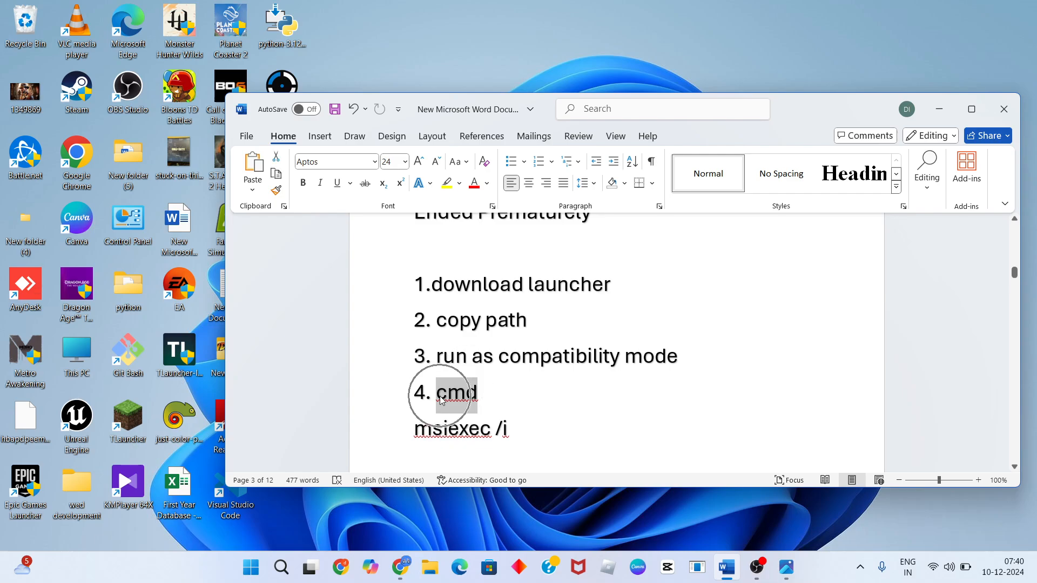
pyautogui.click(516, 429)
pyautogui.write('cmd')
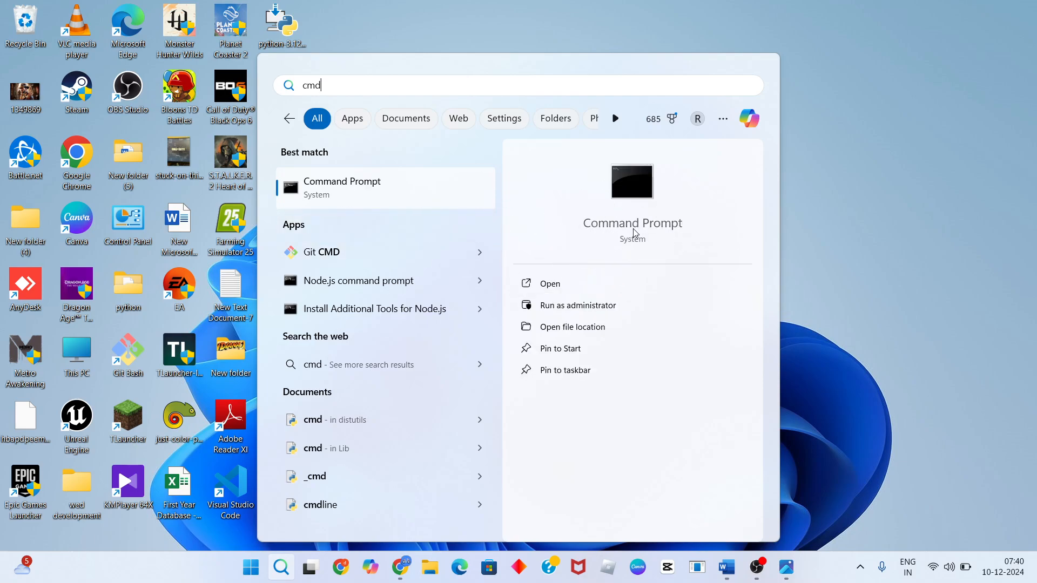
pyautogui.moveTo(577, 305)
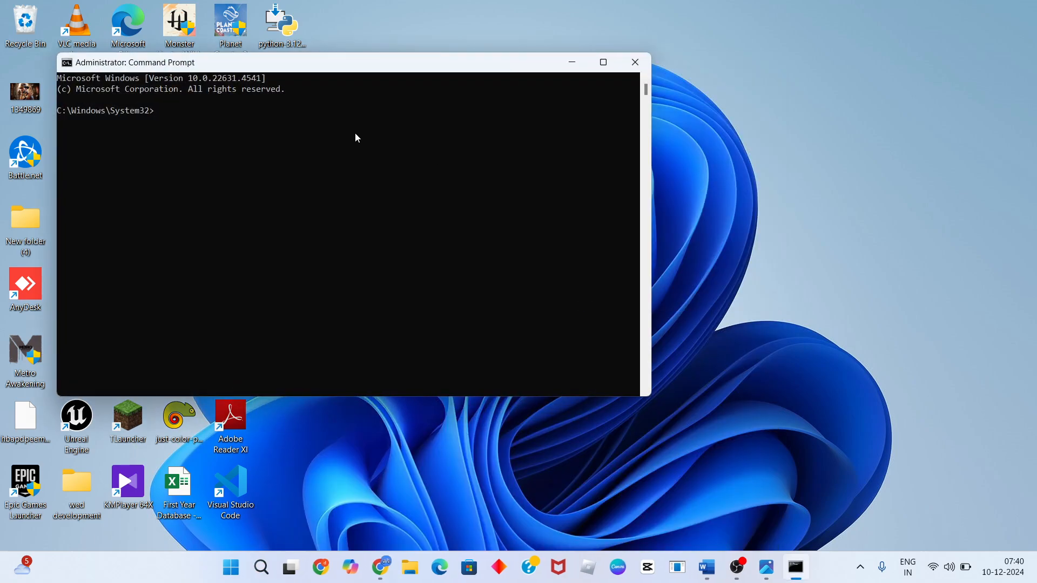
# Step: Compose msiexec /i "C:\Users\Dhanabal\OneDrive\Desktop\EpicInstaller-15.17.1.msi" at the admin prompt
pyautogui.write('msiexec /i')
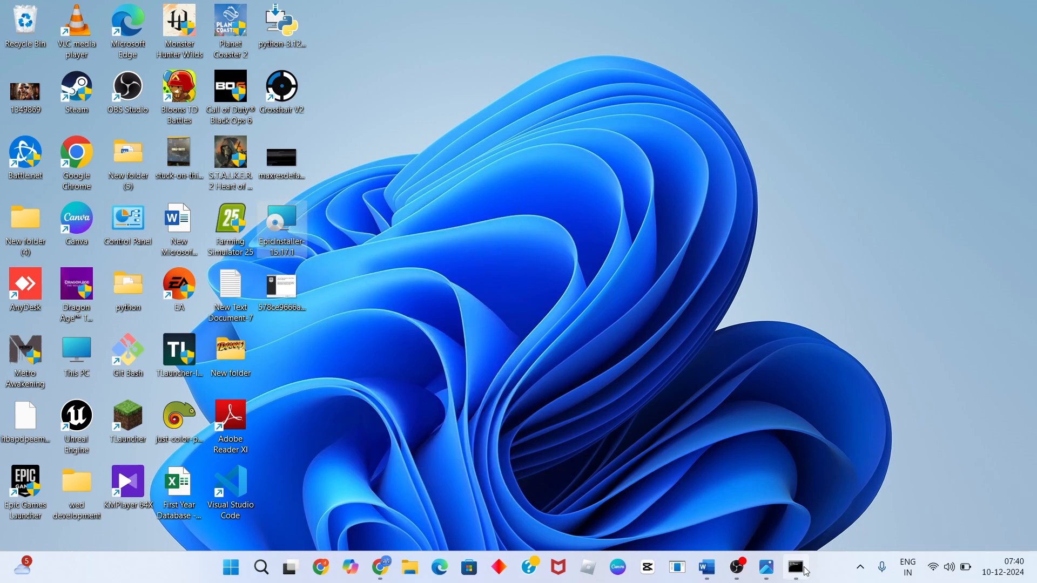
pyautogui.click(795, 567)
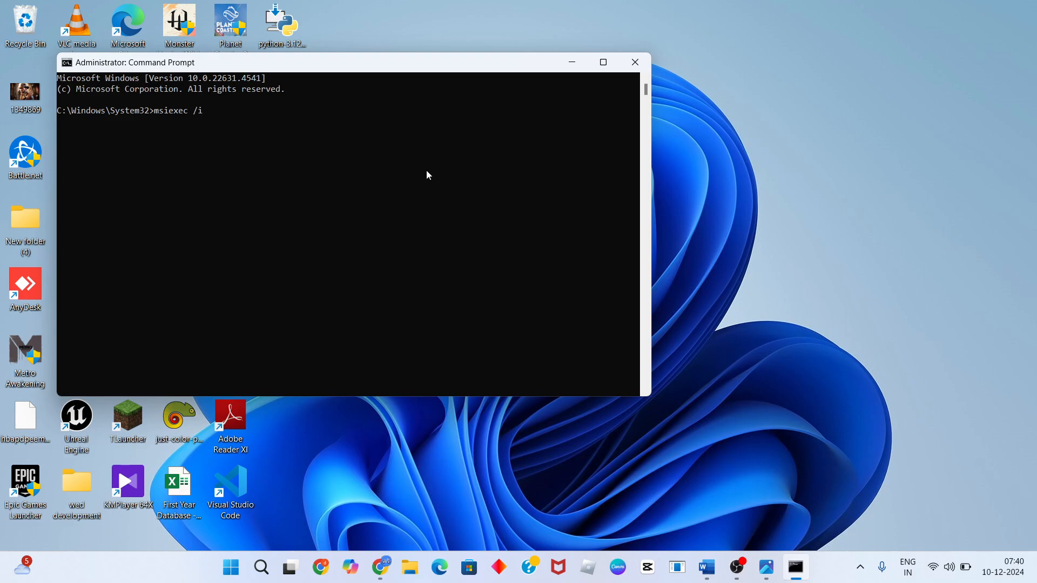
pyautogui.write('"C:\\Users\\Dhanabal\\OneDrive\\Desktop\\EpicInstaller-15.17.1.msi"')
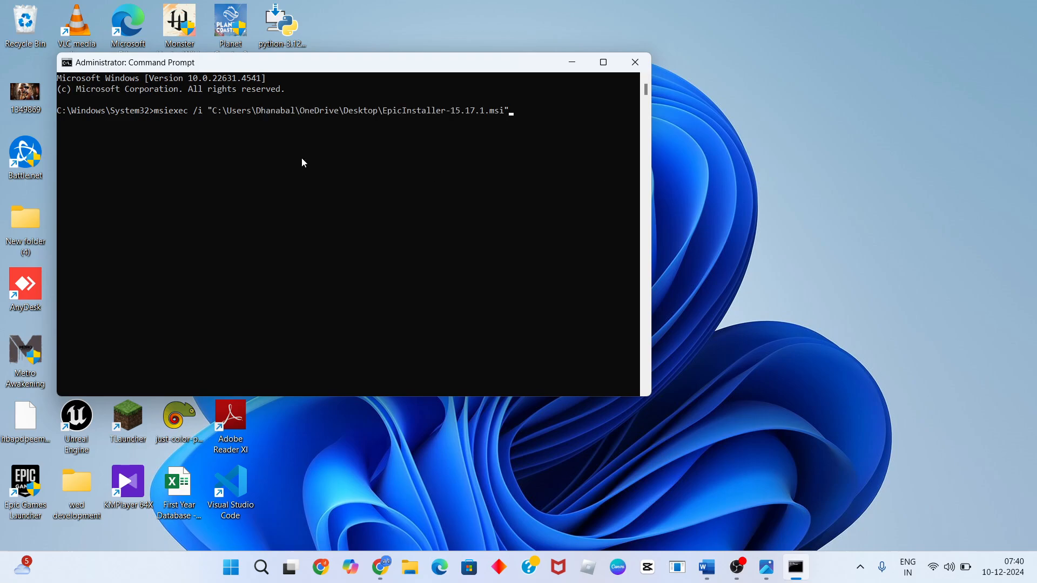
pyautogui.moveTo(393, 140)
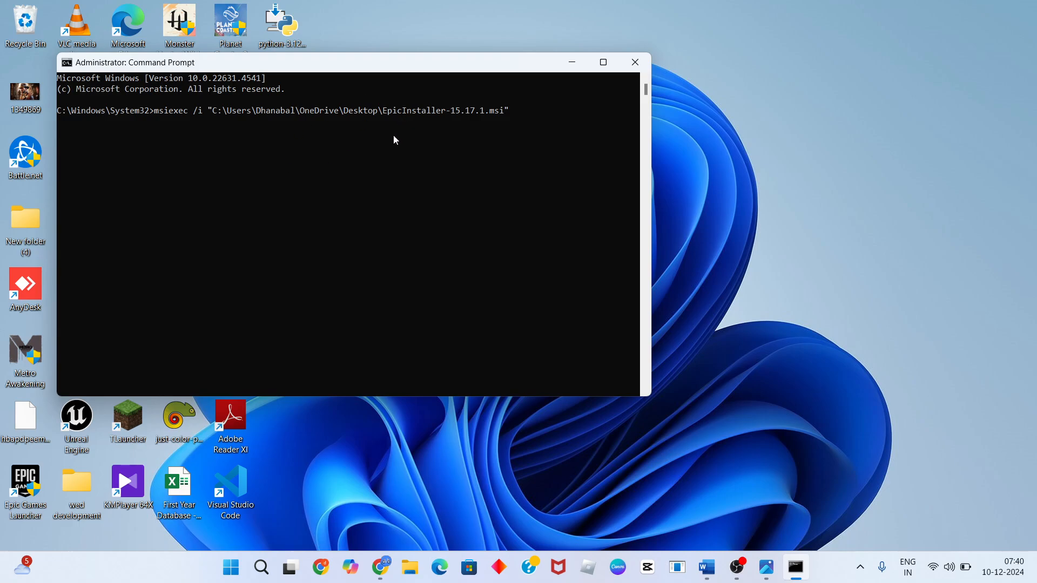
pyautogui.write('p')
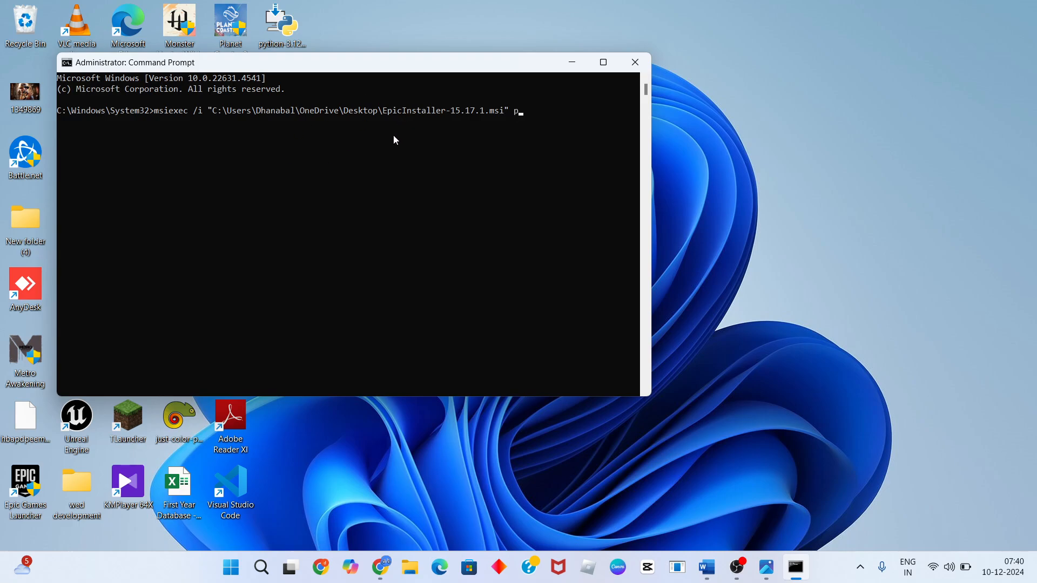
pyautogui.write('ress')
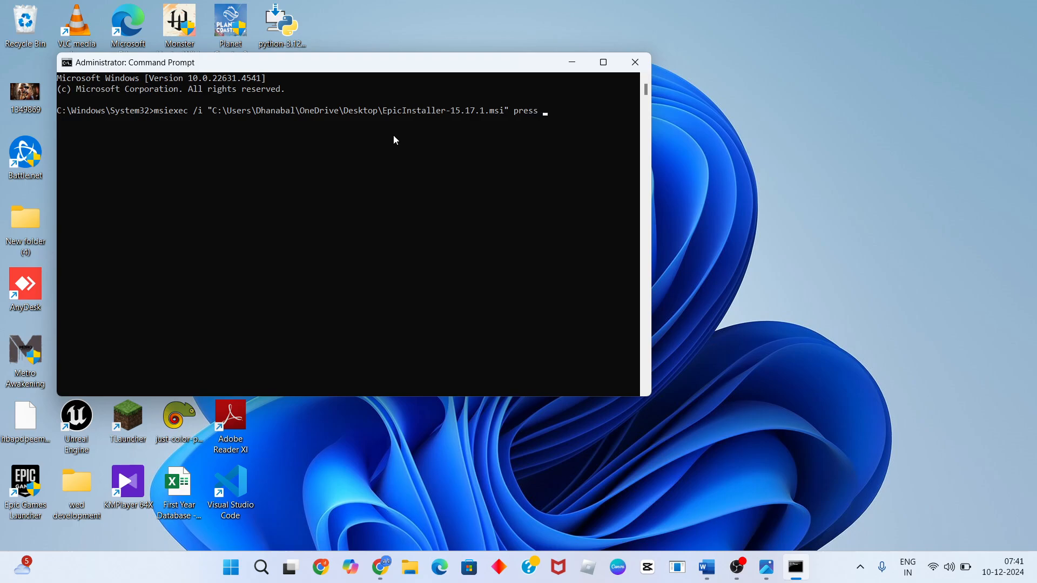
pyautogui.write('enter')
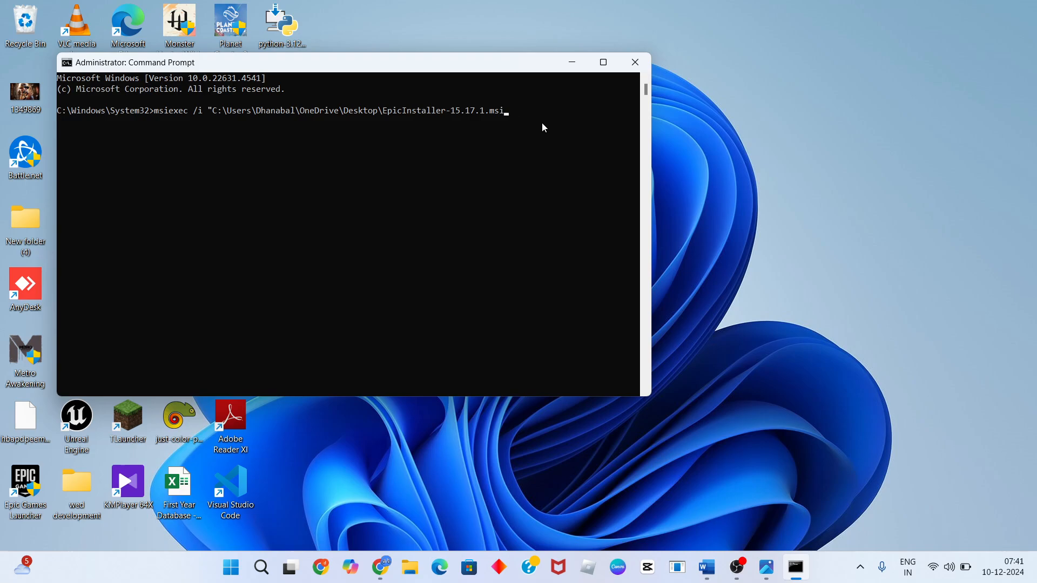
pyautogui.write('"')
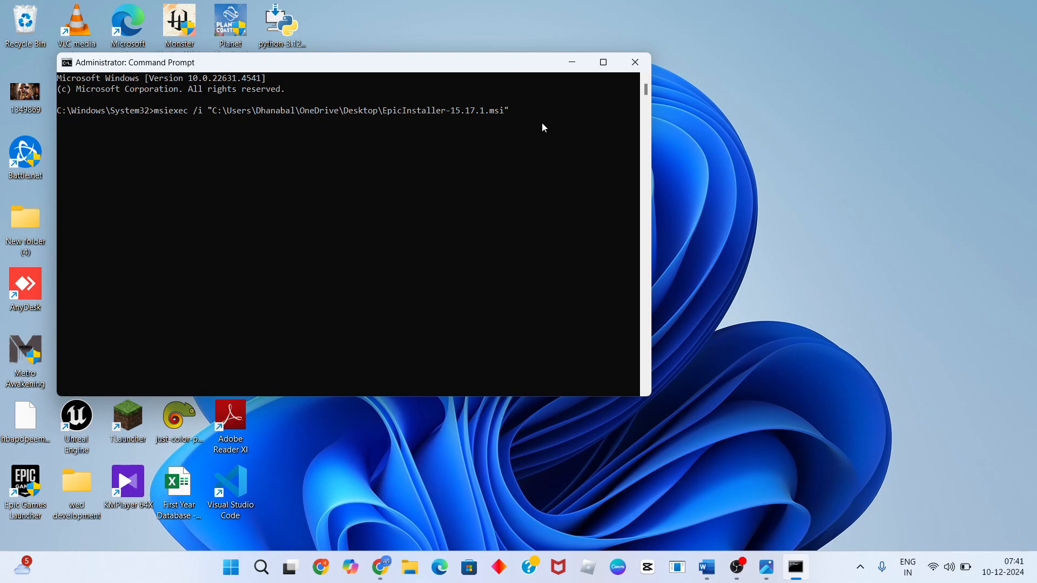
pyautogui.moveTo(679, 55)
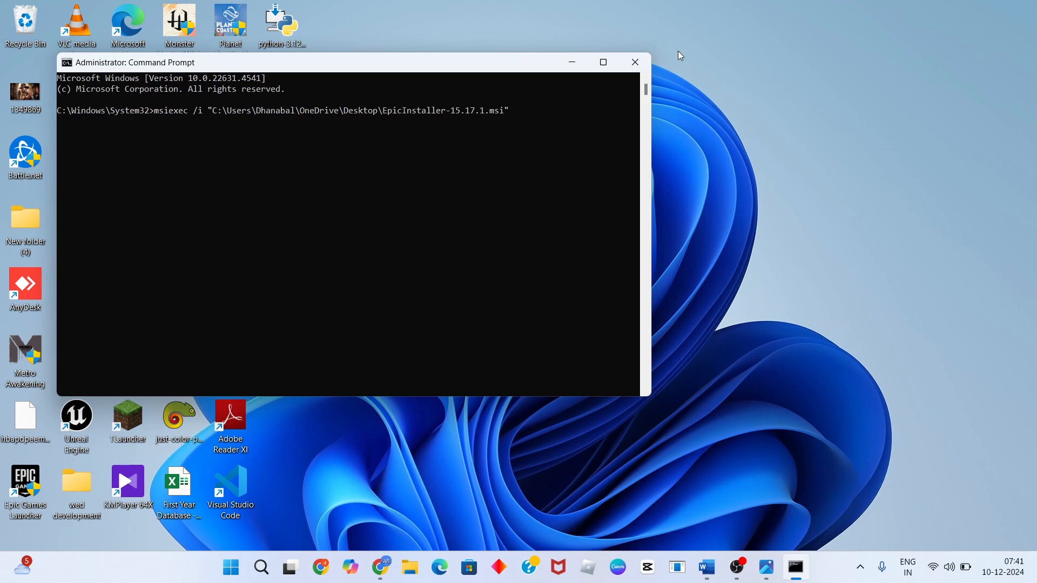